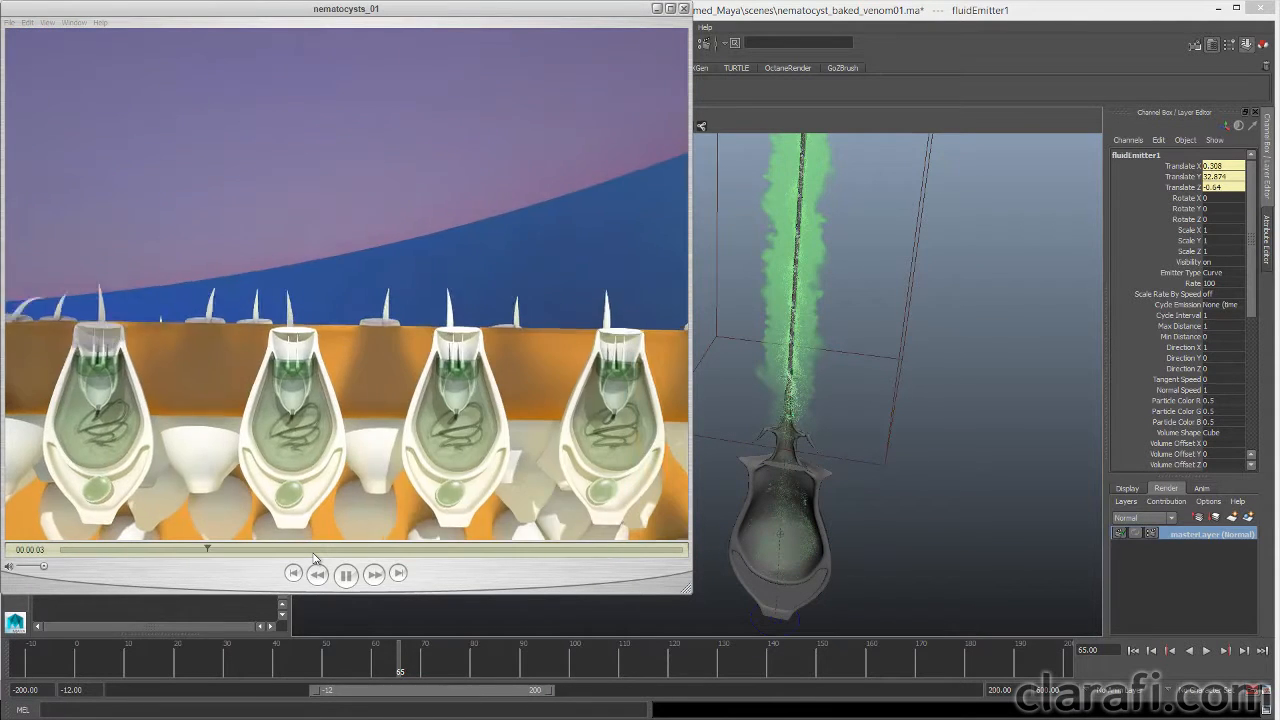
# - Play the nematocyst_01 movie from the opening anemone shot through the capsule close-ups
pyautogui.click(346, 574)
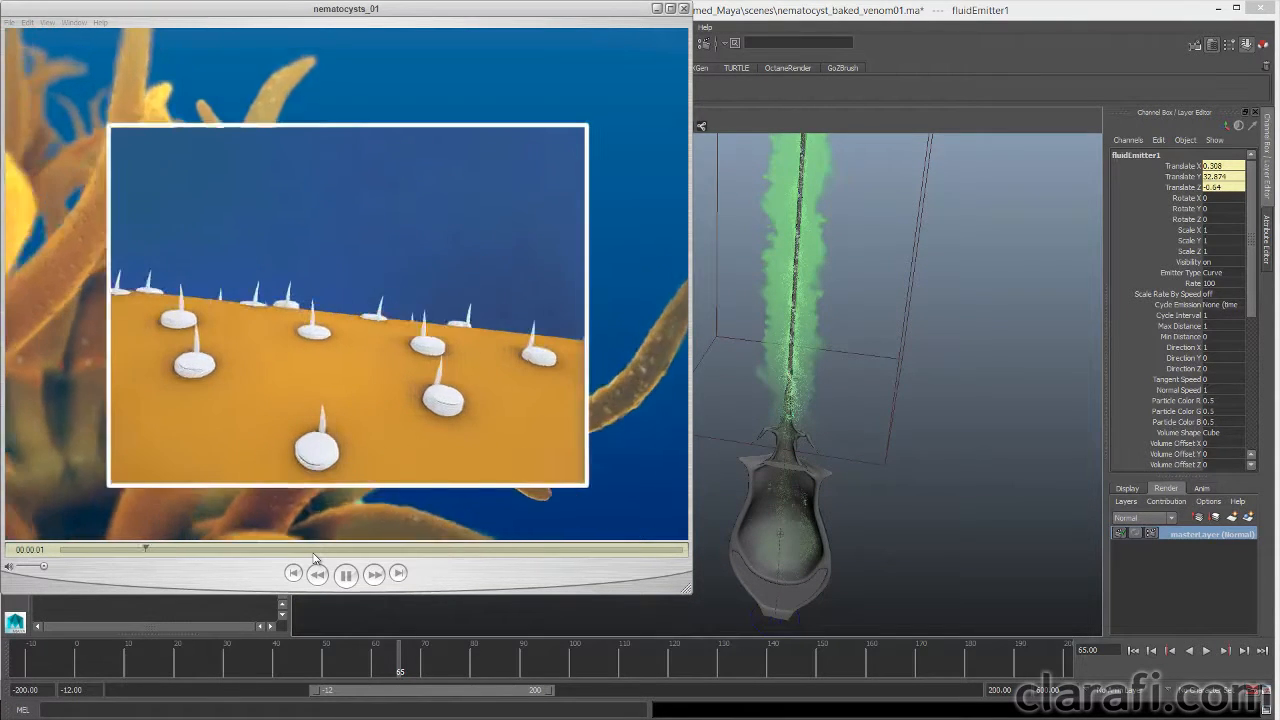
pyautogui.click(344, 574)
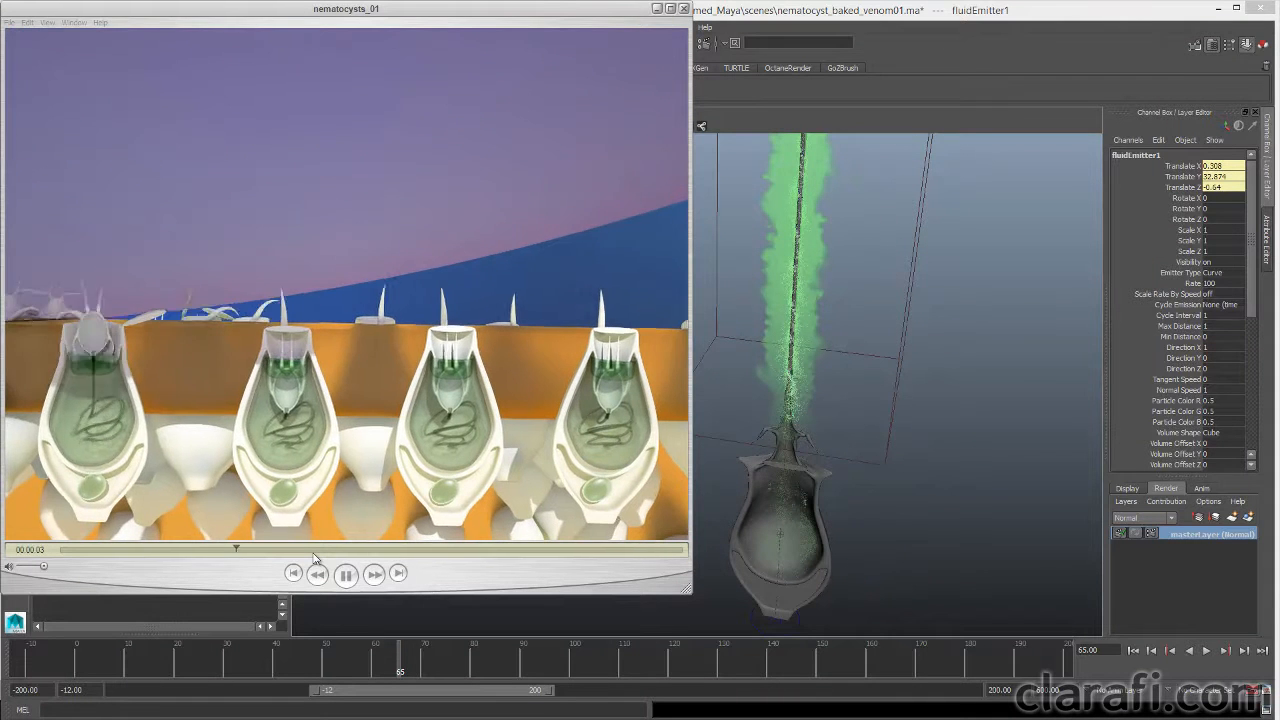
# - Replay the movie and pause on the frame where a capsule fires green venom
pyautogui.click(344, 576)
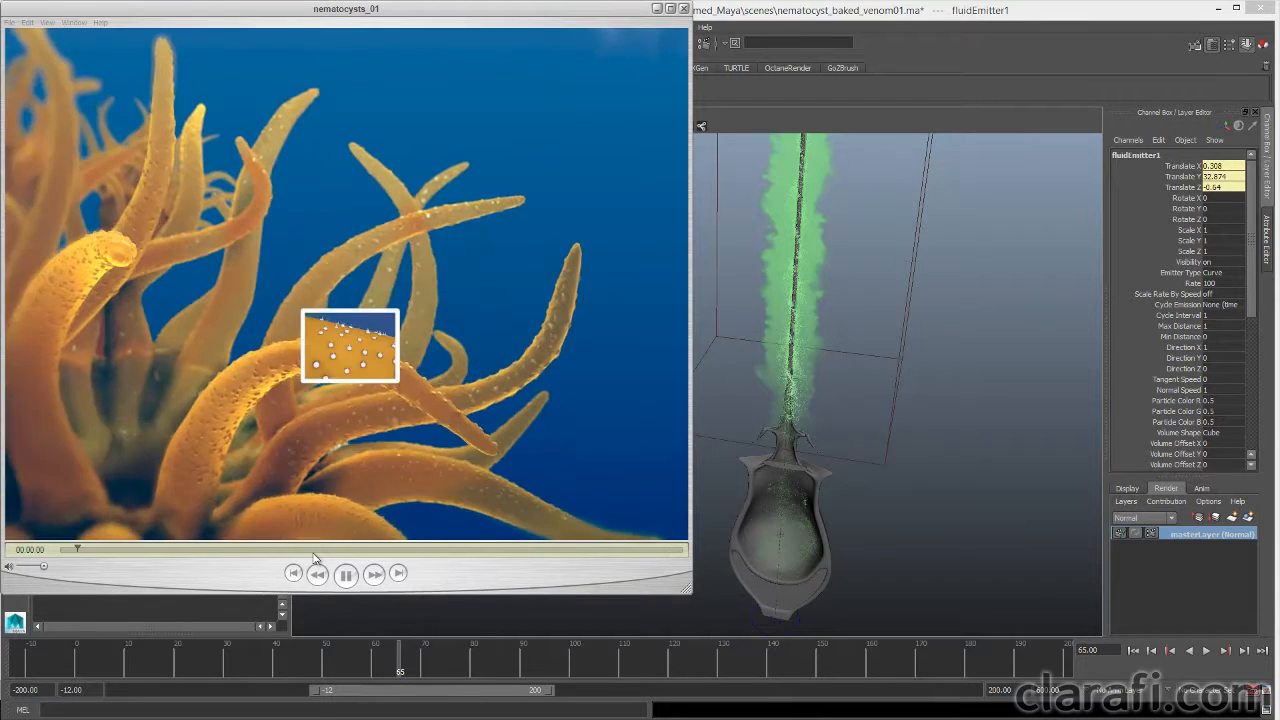
pyautogui.click(346, 574)
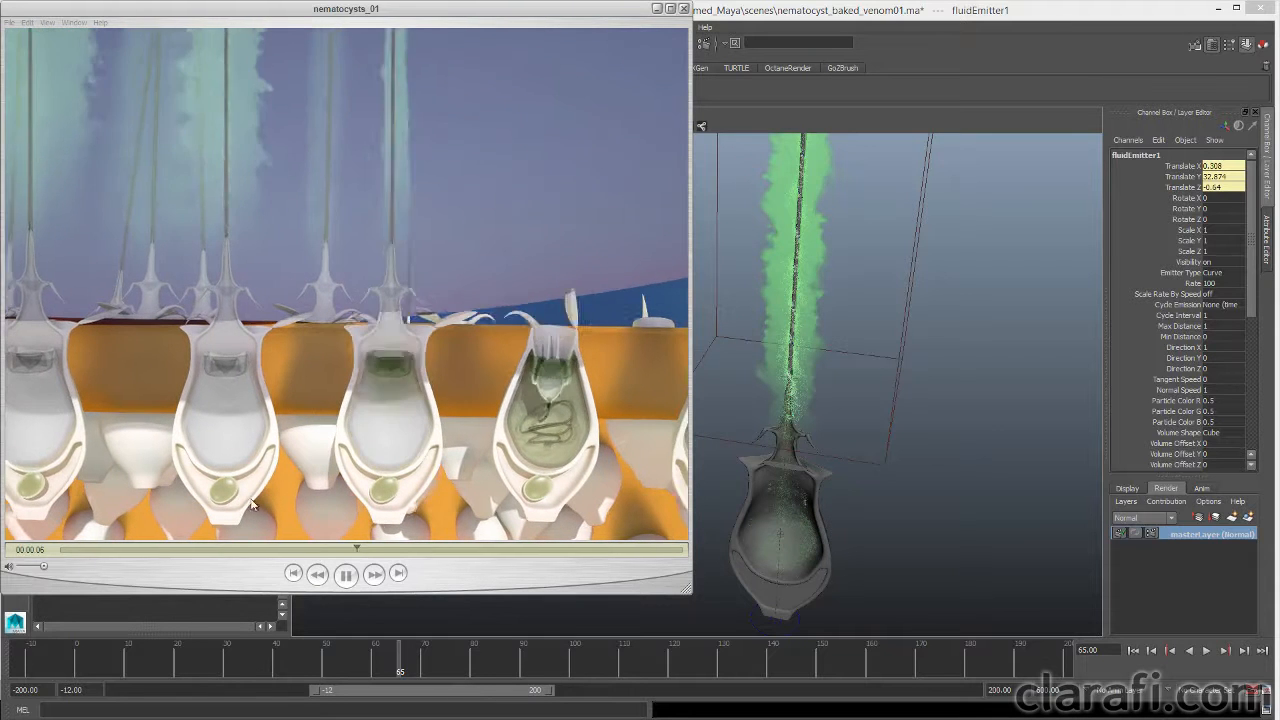
pyautogui.click(346, 572)
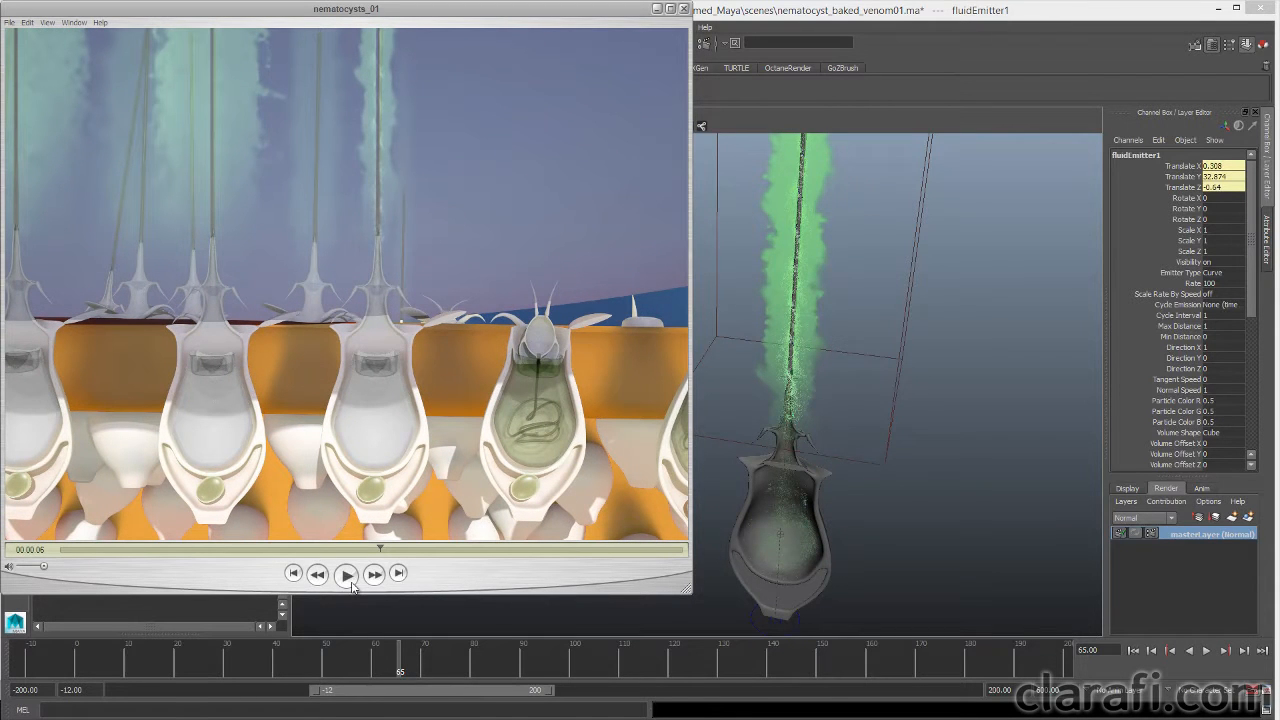
# - Resume playback past the tentacle close-up until it loops to the anemone shot
pyautogui.click(346, 572)
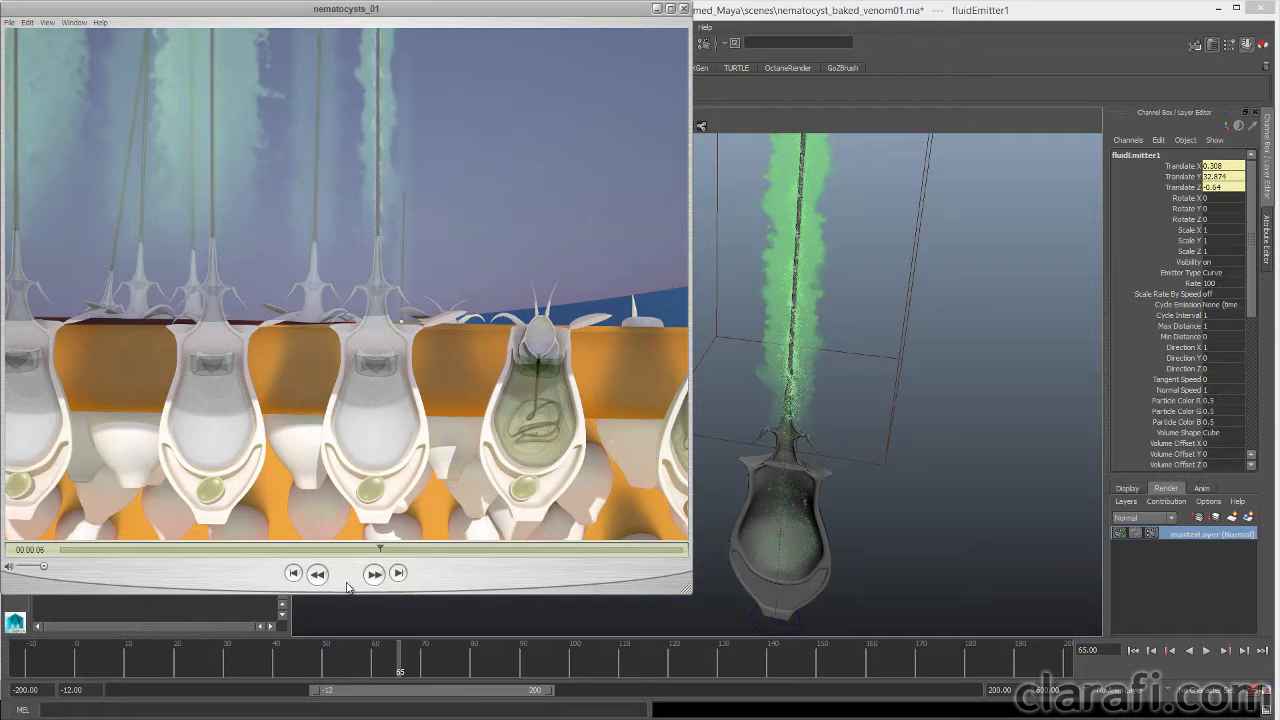
pyautogui.click(346, 574)
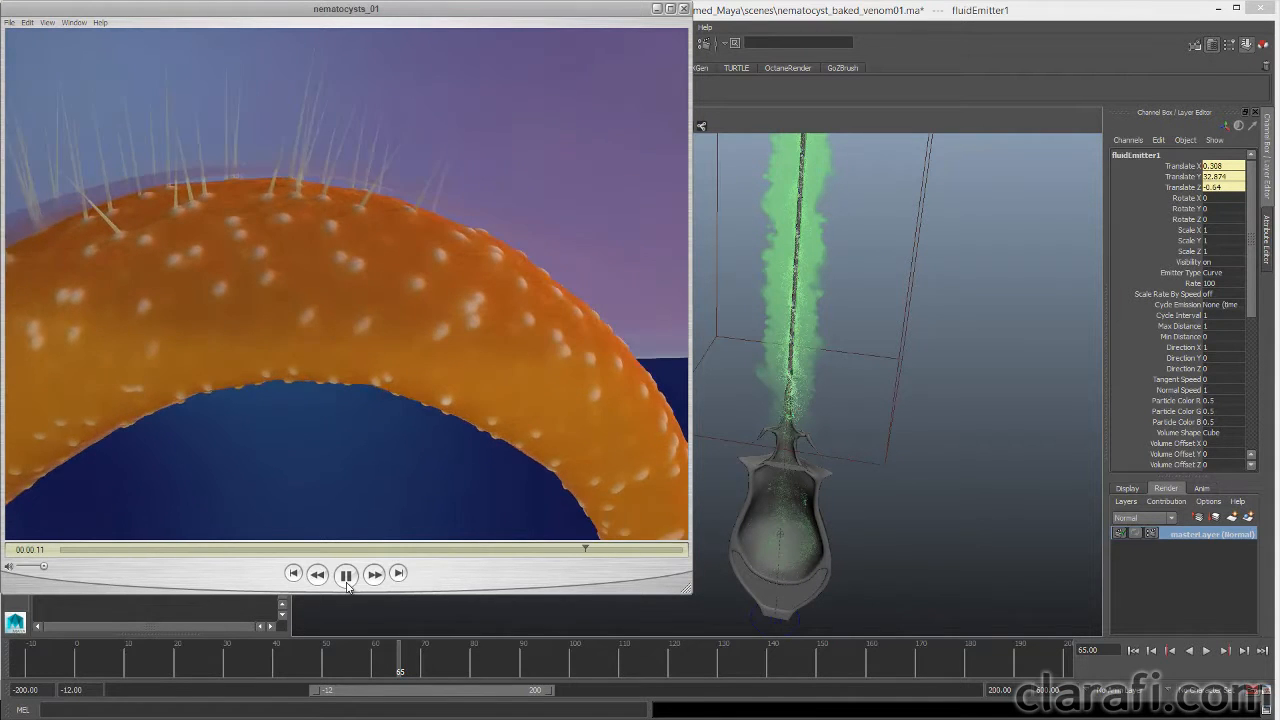
pyautogui.click(346, 574)
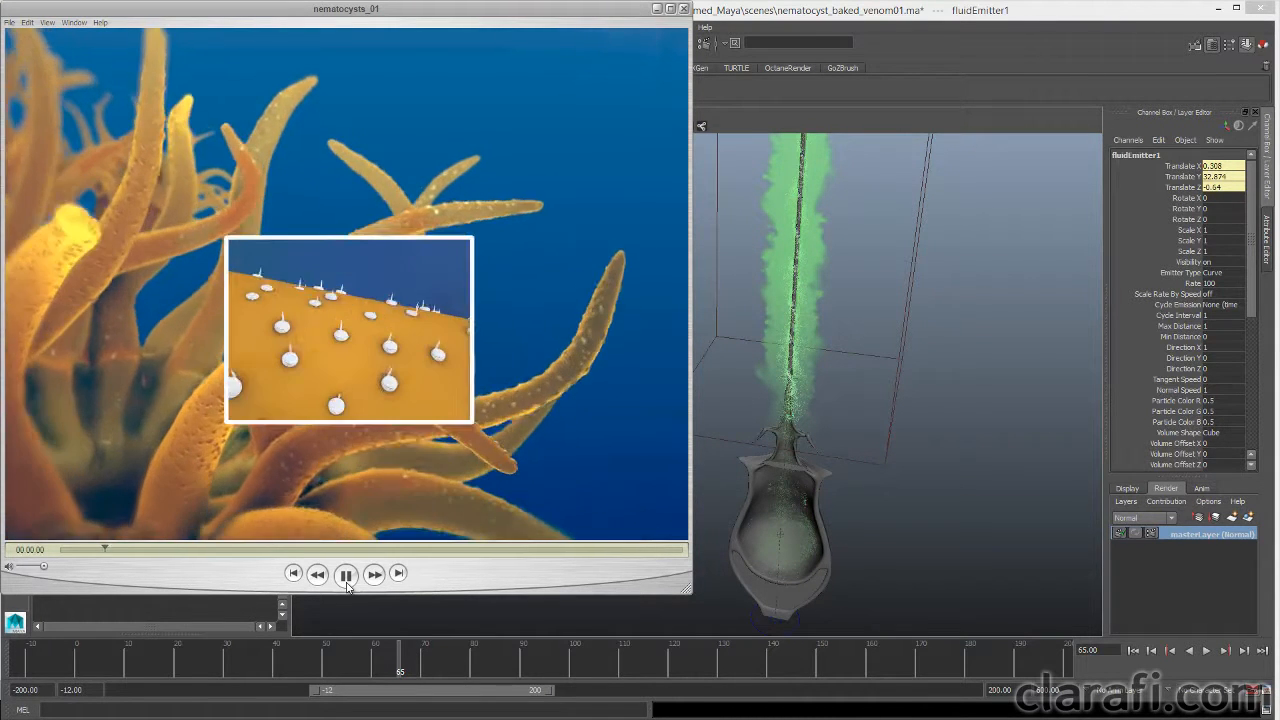